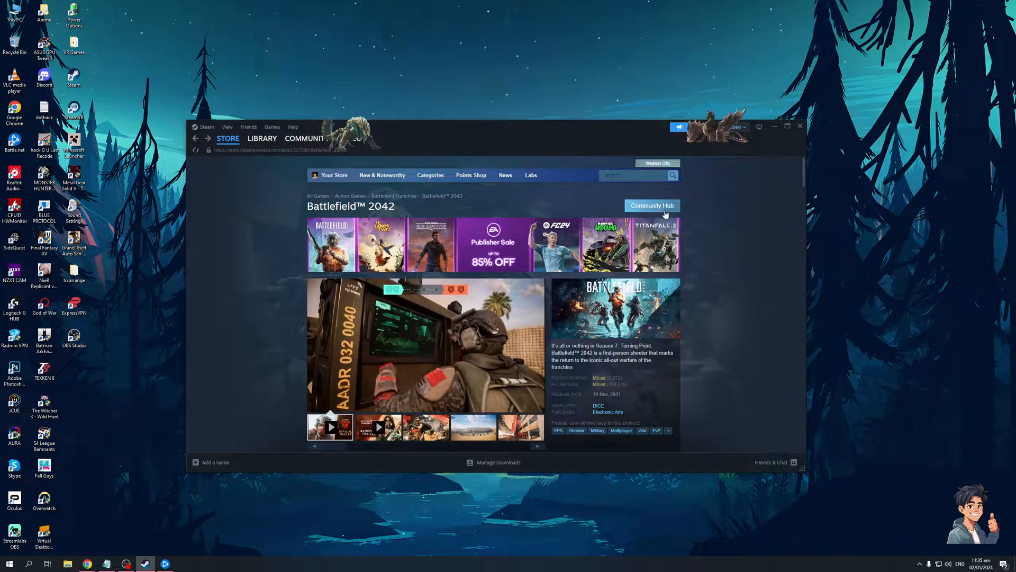
Go from the Battlefield 2042 store page to its Community Hub discussions forum.
left_click(652, 205)
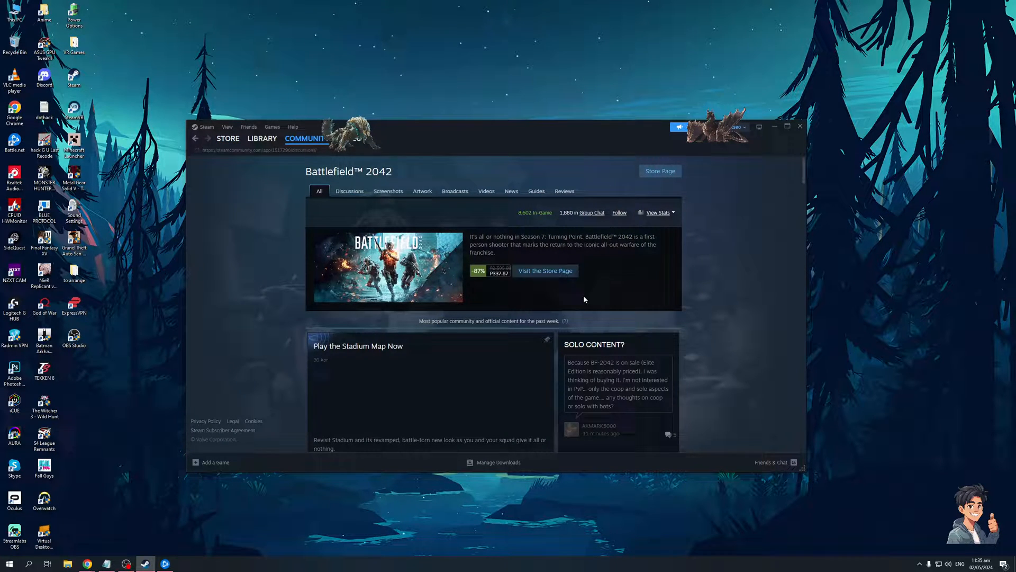
left_click(349, 190)
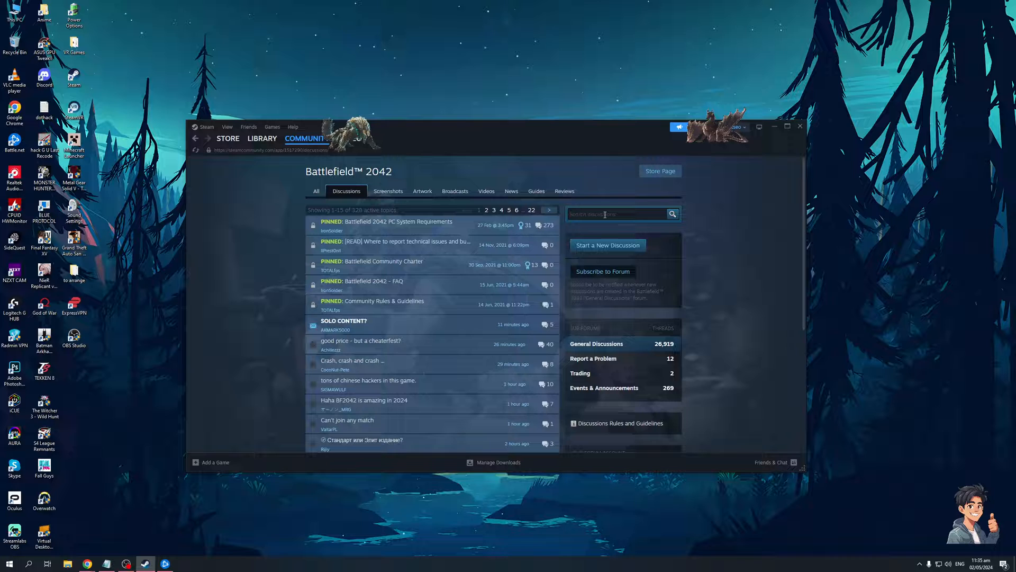
Search the forum for 'black screen', read the first thread, then return to results.
type("black screen")
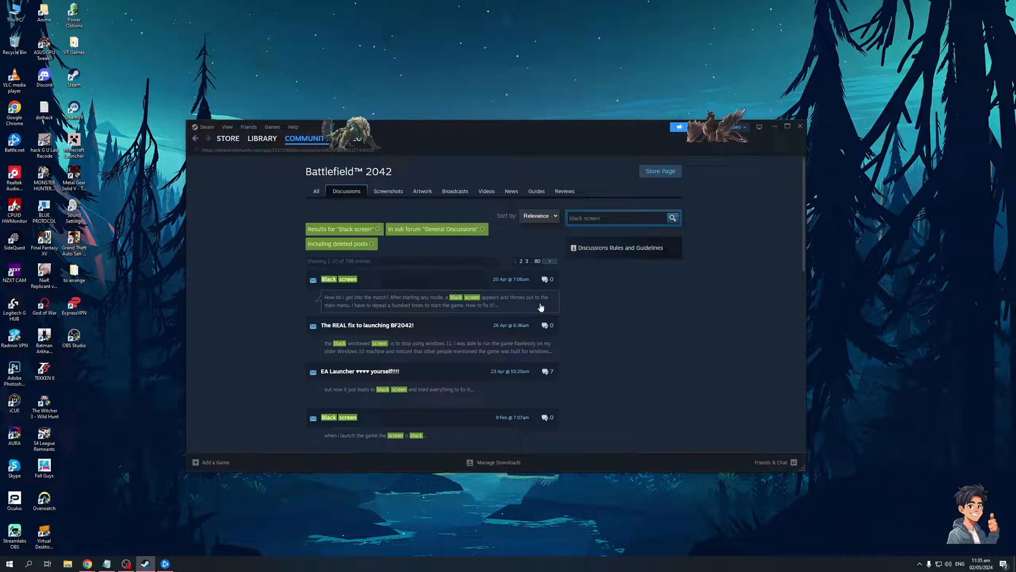
left_click(338, 279)
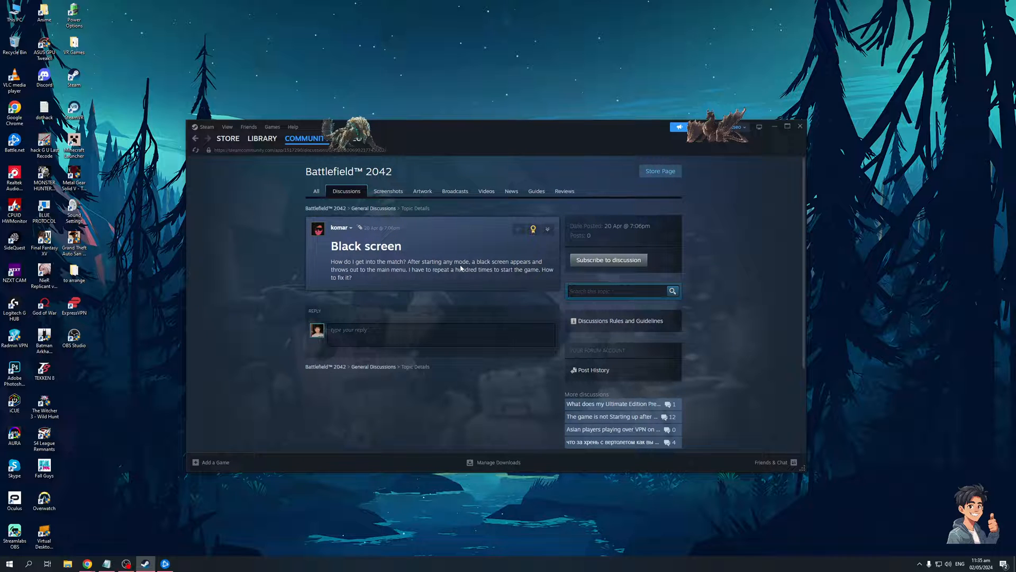
mouse_move(422, 290)
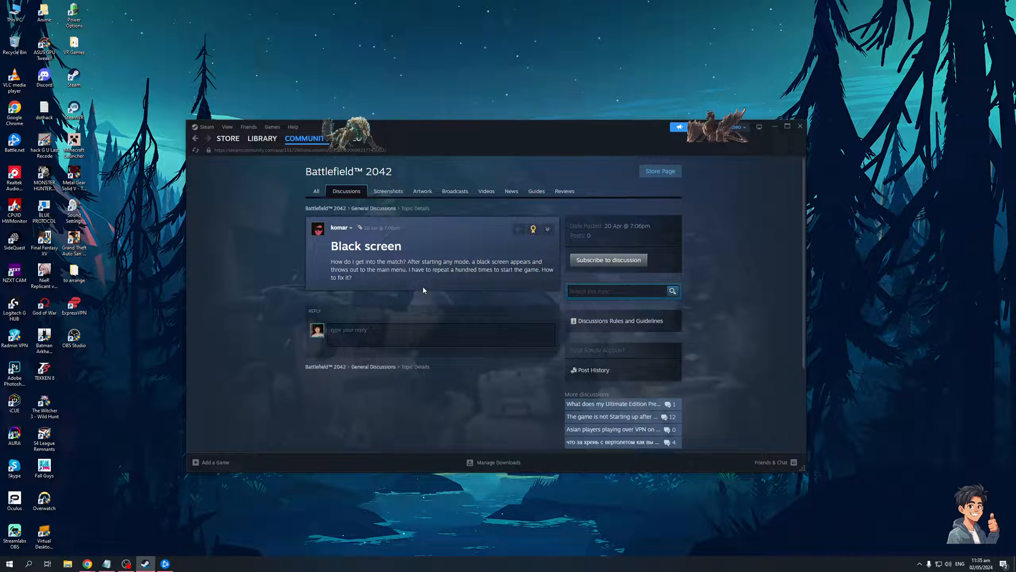
mouse_move(249, 213)
type("black screen")
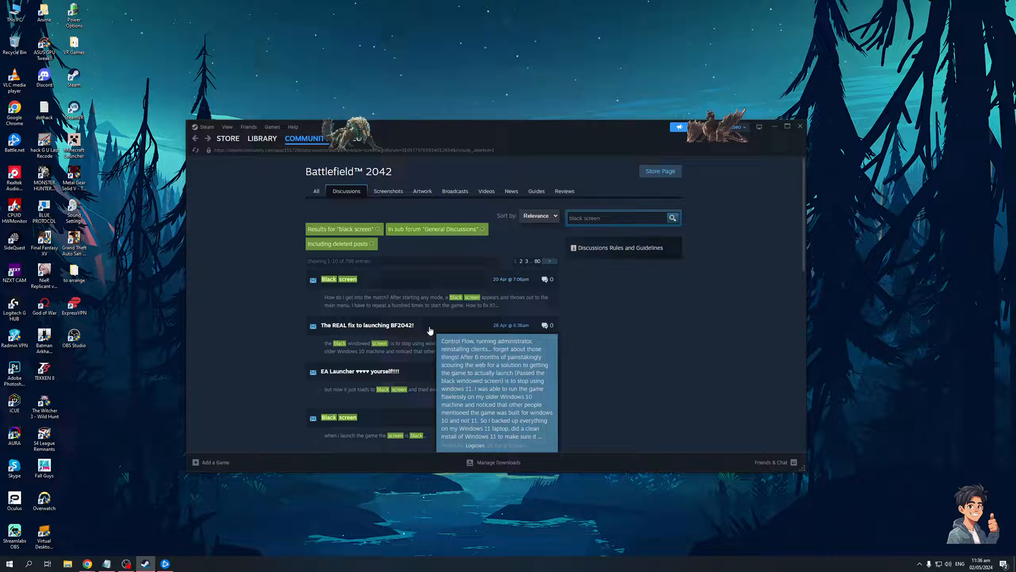
left_click(367, 325)
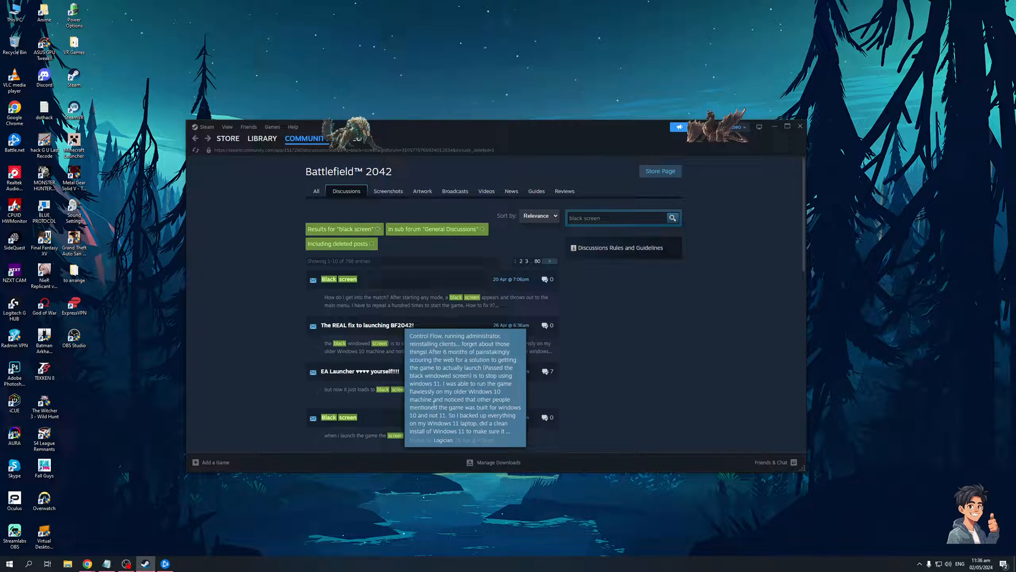
scroll("down", 3)
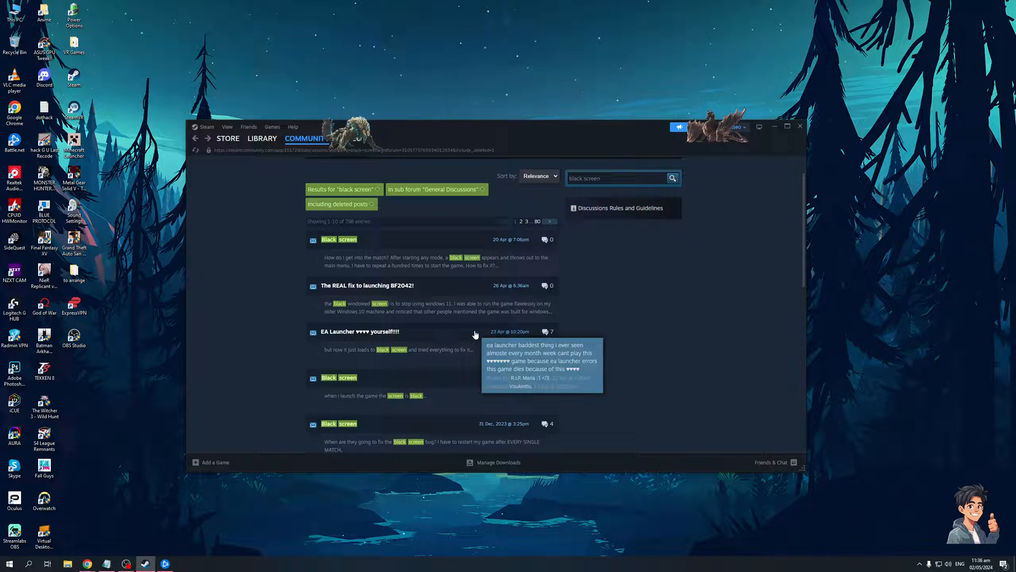
left_click(360, 332)
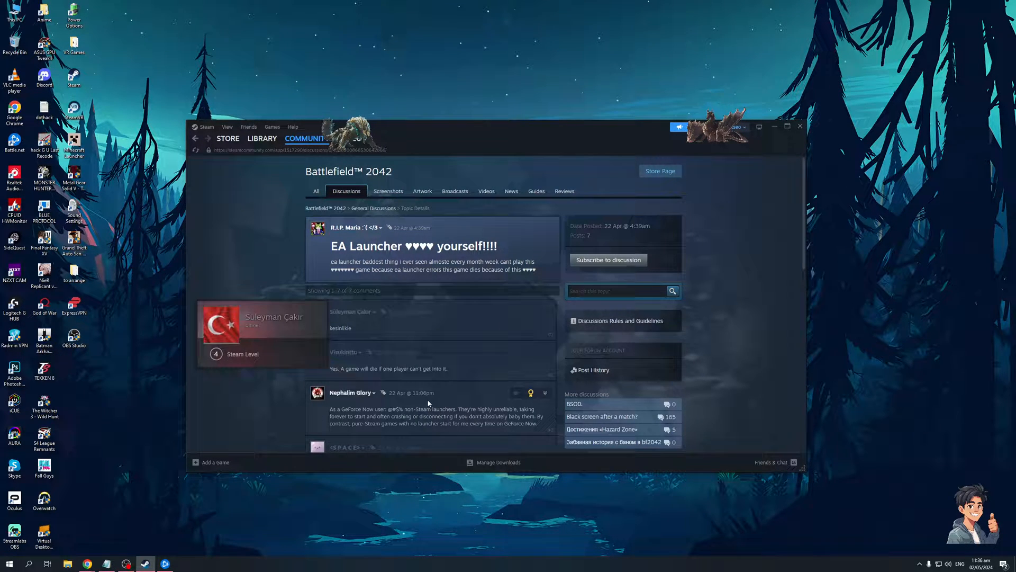
scroll("down", 3)
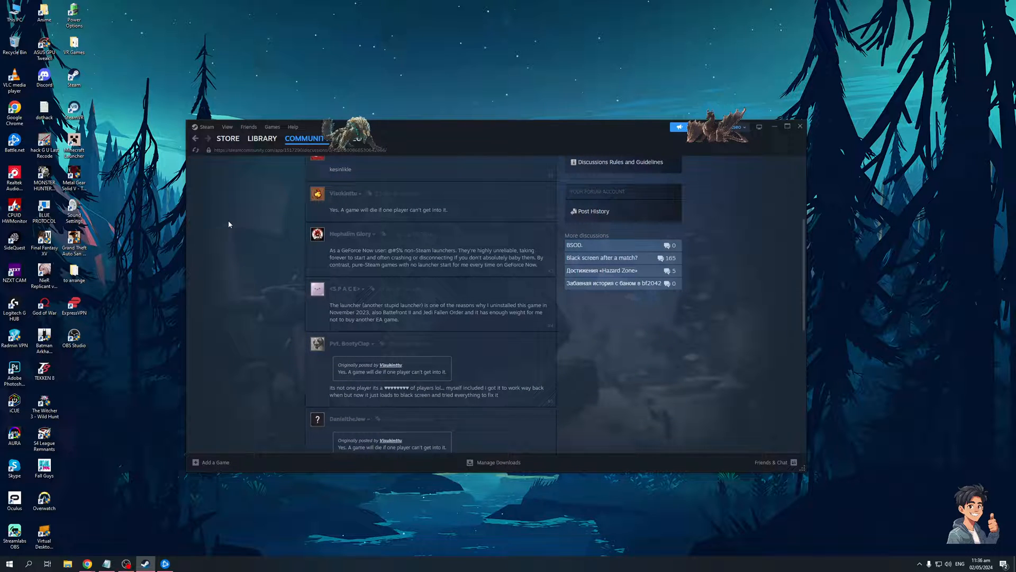
mouse_move(280, 242)
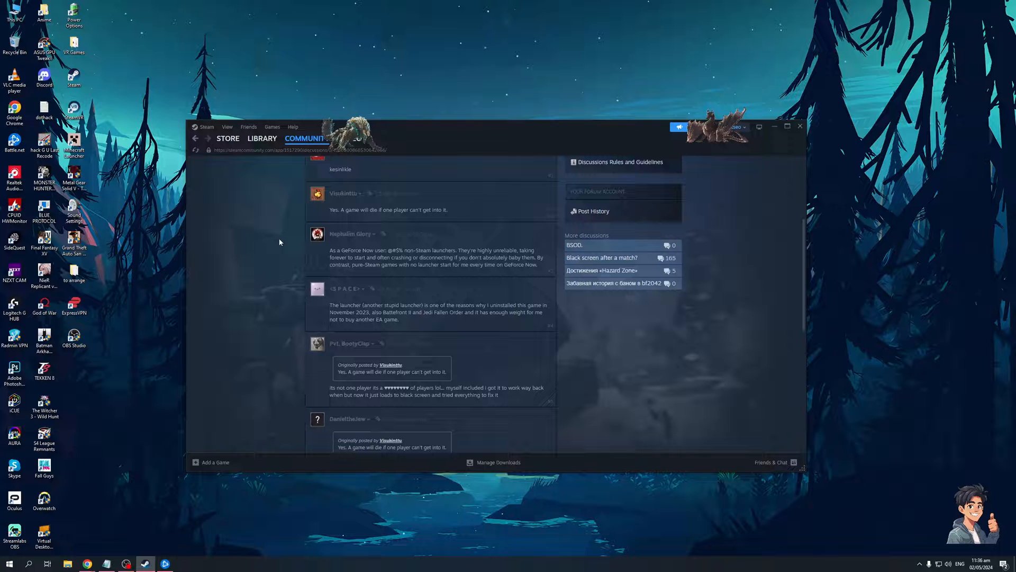
mouse_move(283, 211)
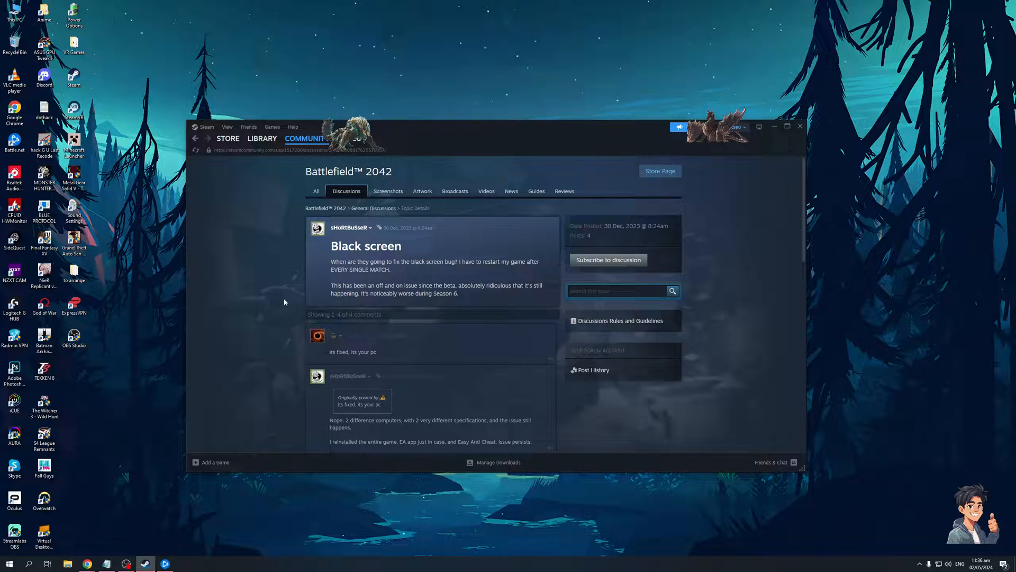
scroll("down", 3)
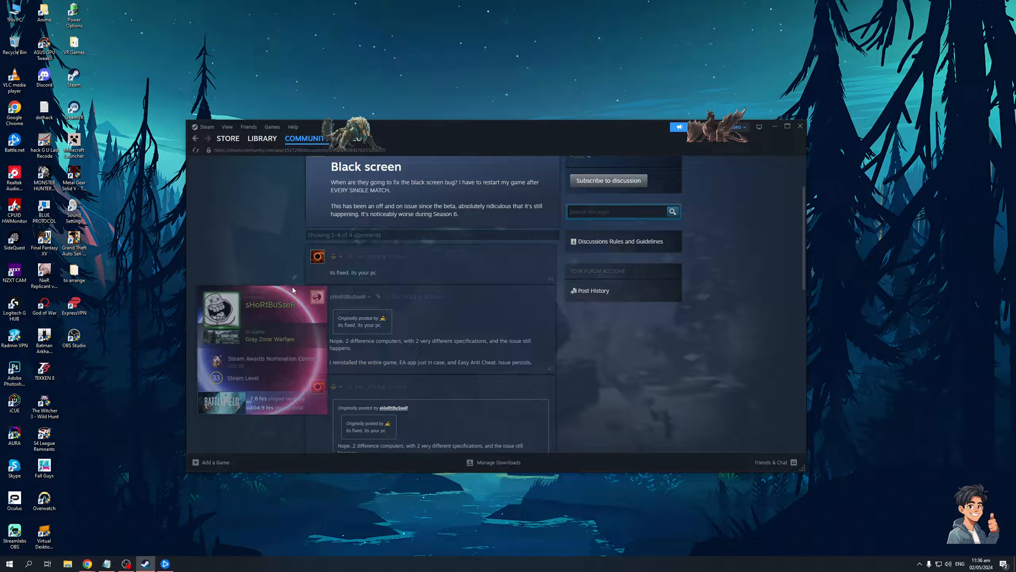
scroll("down", 3)
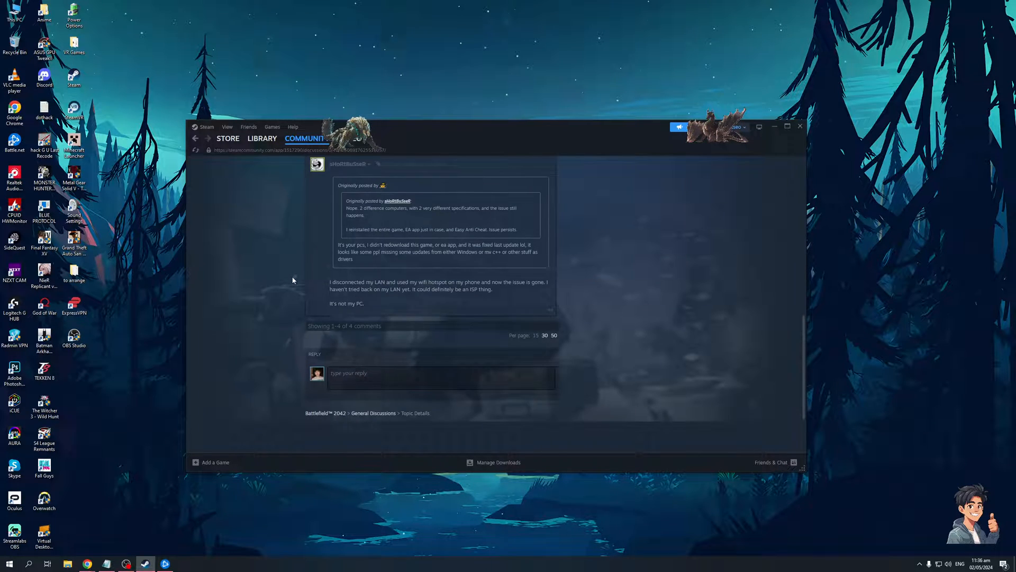
scroll("down", 3)
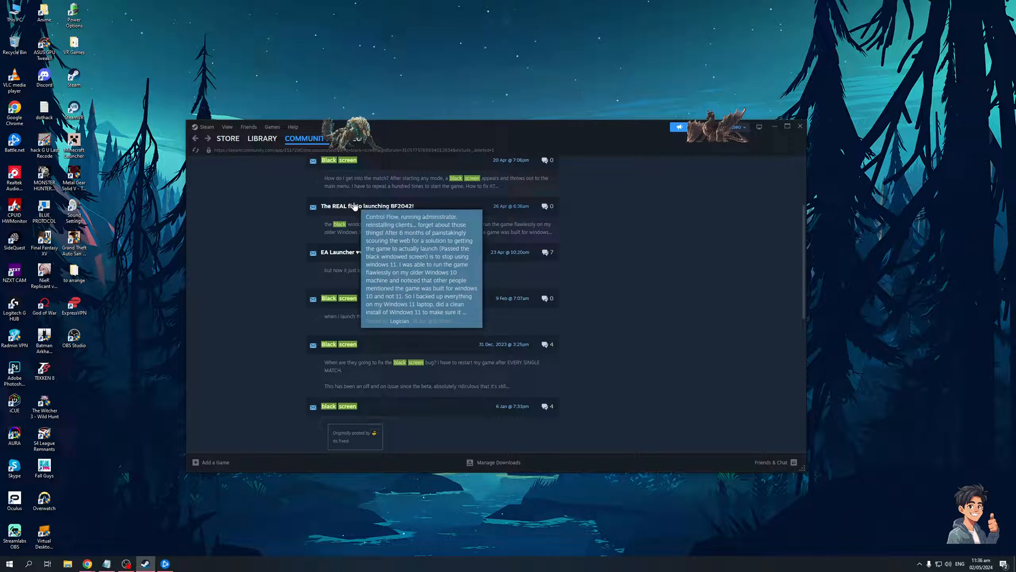
Go to the Steam library home and select Blade & Sorcery.
left_click(262, 138)
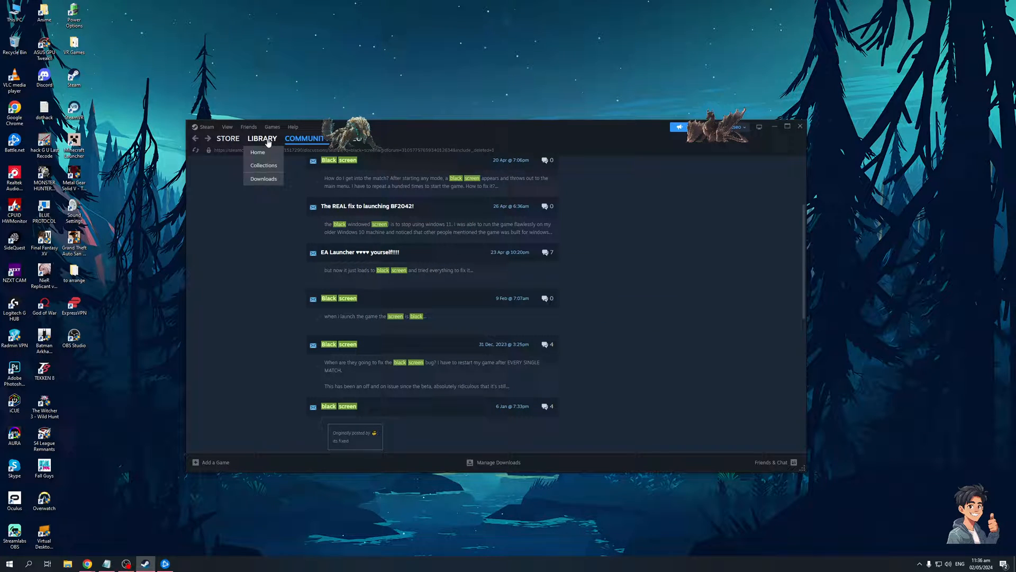
left_click(257, 152)
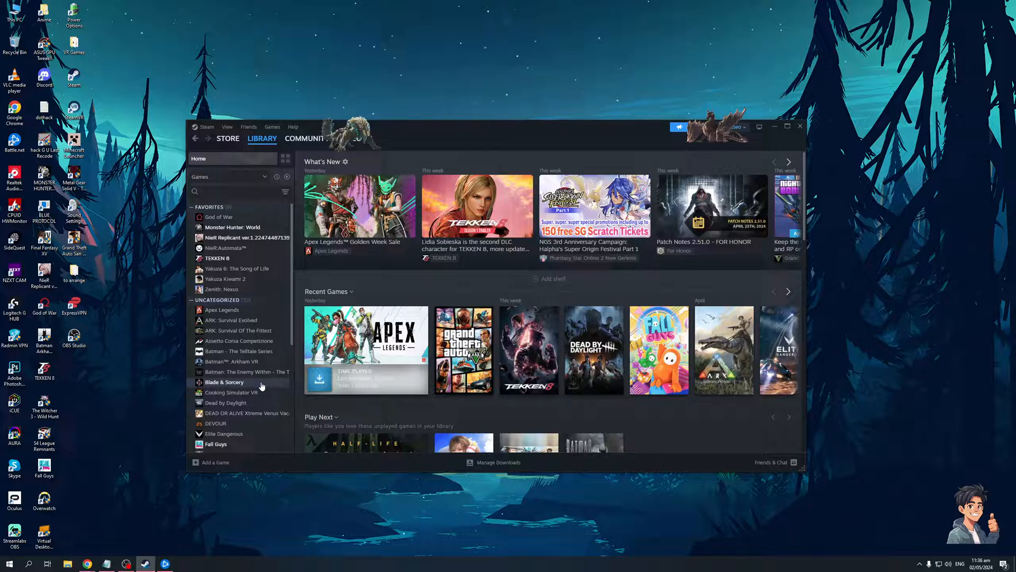
left_click(225, 382)
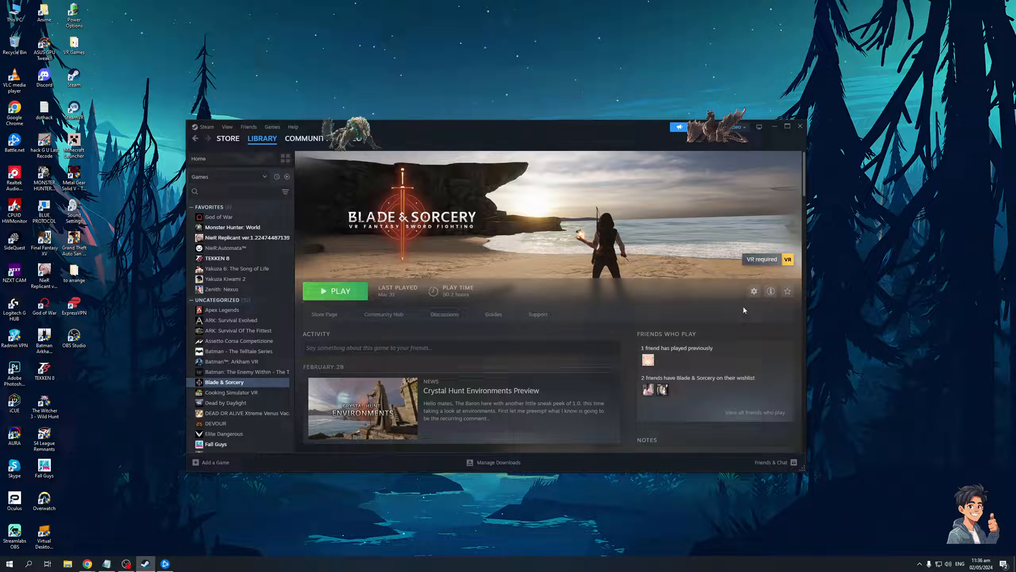
Browse Blade & Sorcery's installed files from its Properties to open the folder on disk.
left_click(754, 291)
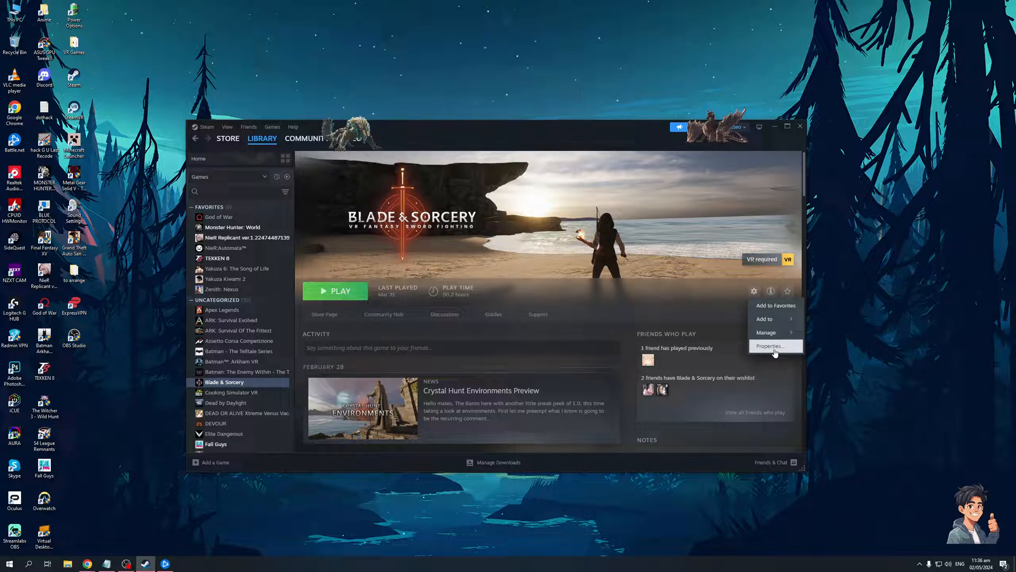
left_click(771, 345)
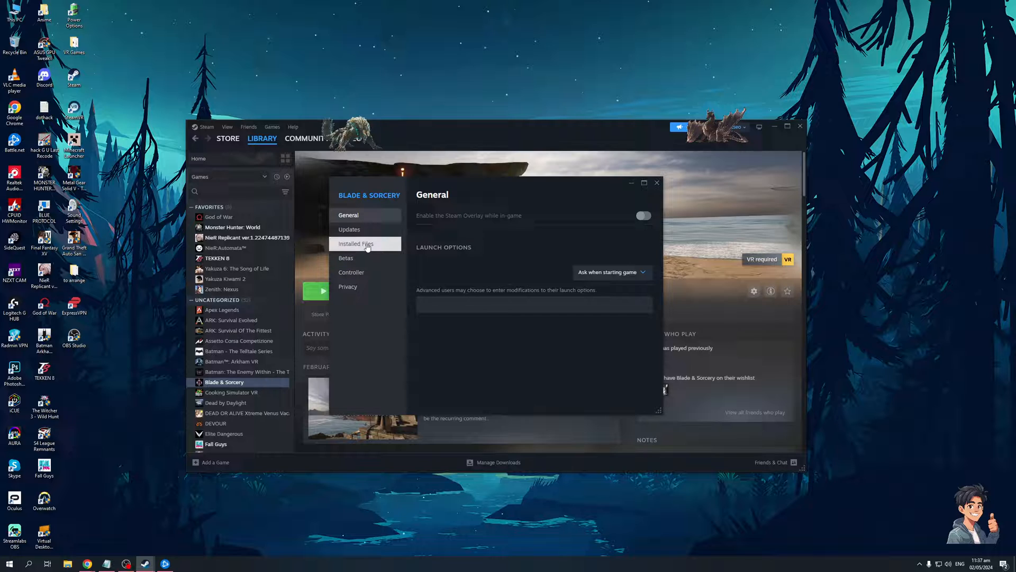
left_click(355, 243)
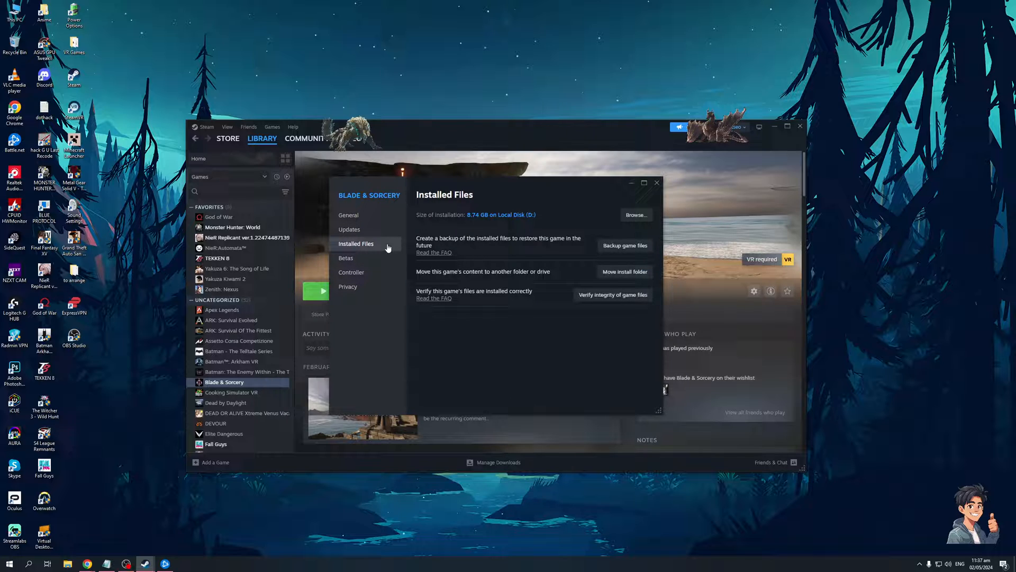
mouse_move(526, 203)
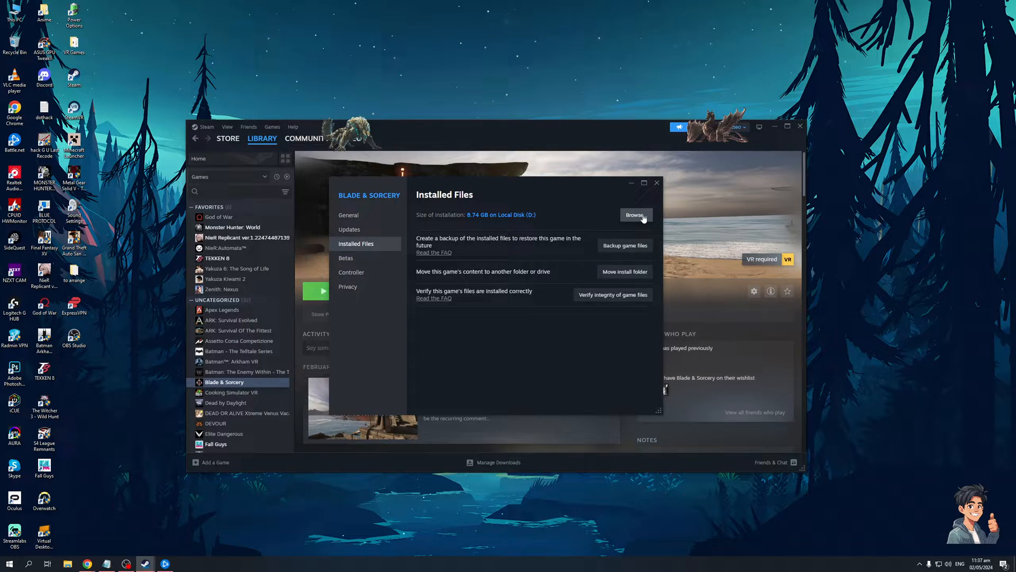
left_click(636, 215)
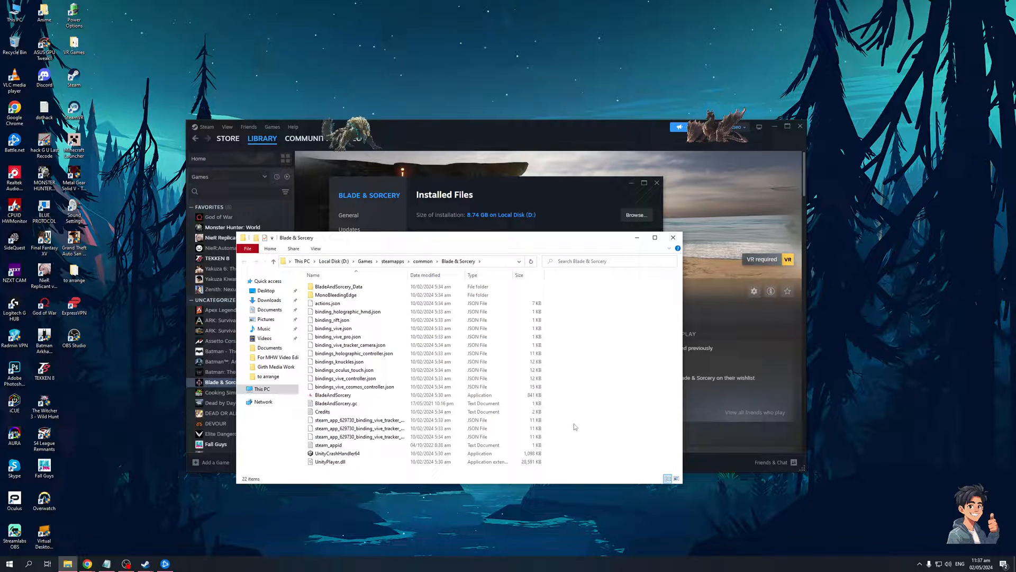
Open BladeAndSorcery executable's Compatibility tab, change settings for all users, and confirm with OK.
left_click(332, 395)
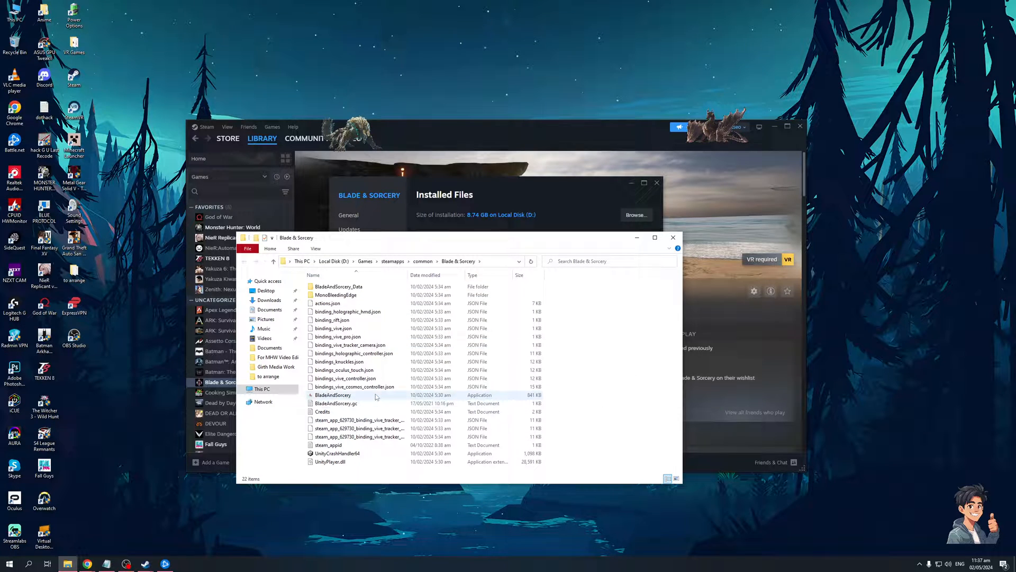
right_click(332, 395)
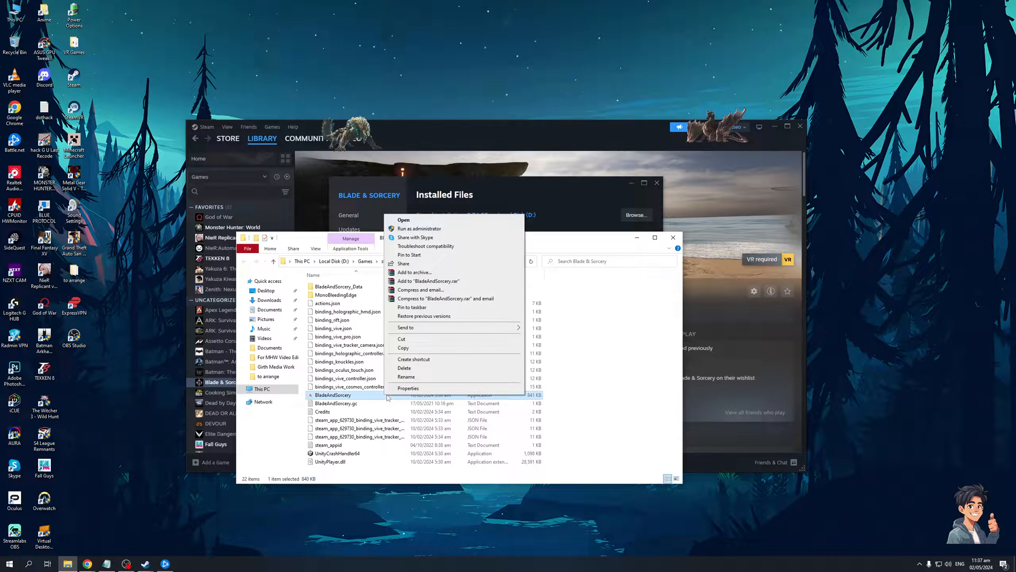
left_click(408, 388)
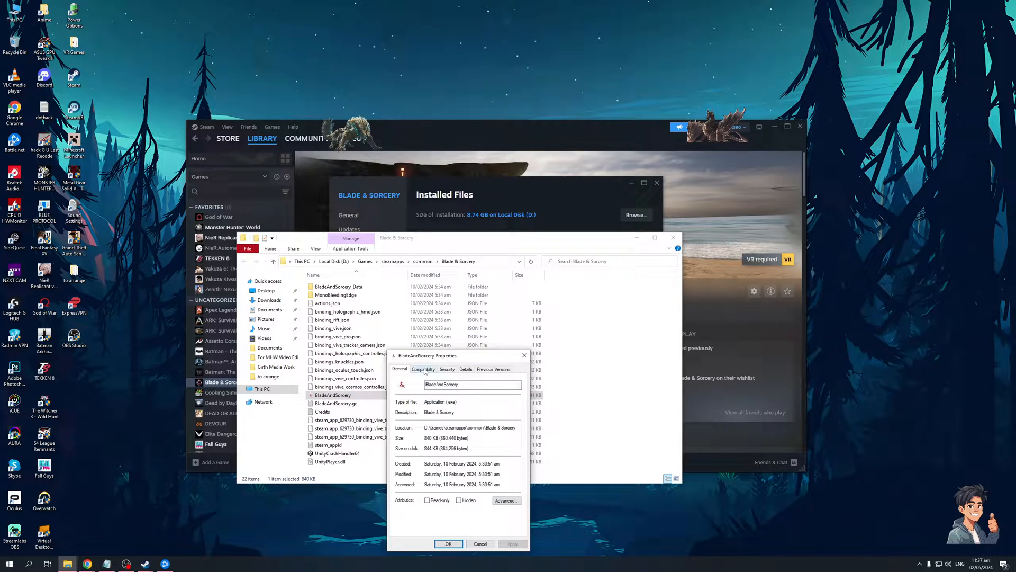
left_click(422, 369)
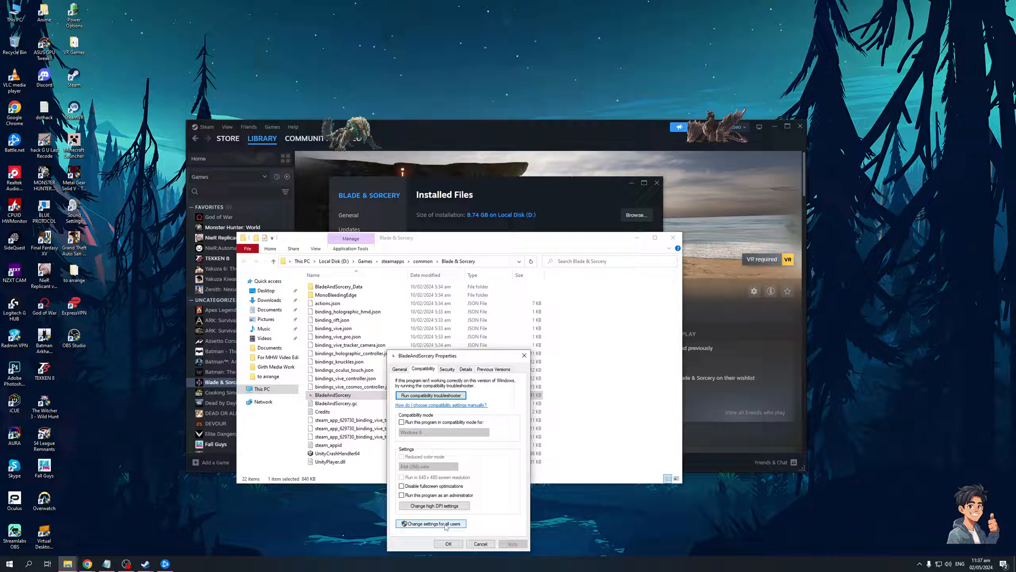
left_click(430, 523)
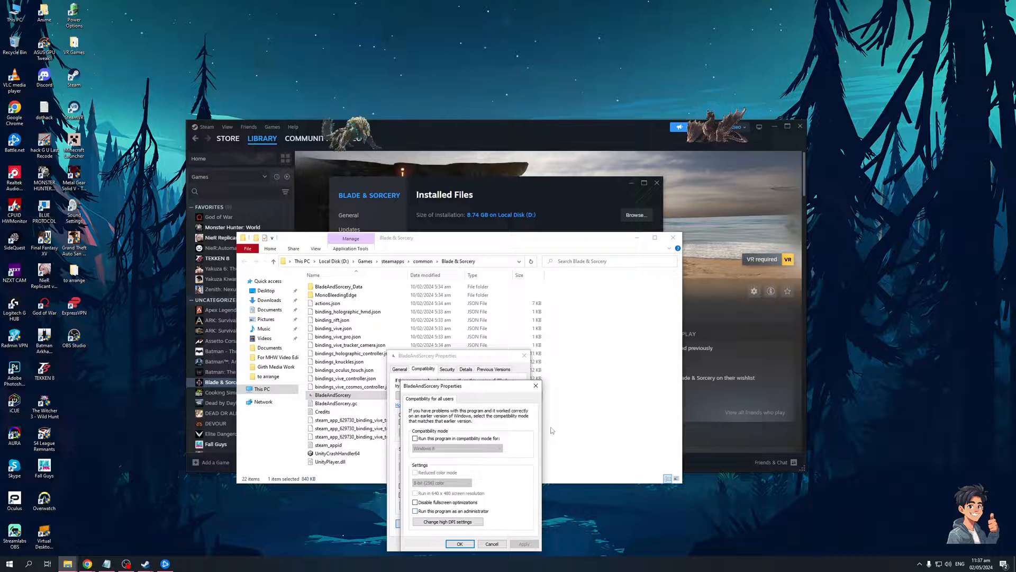
left_click(536, 386)
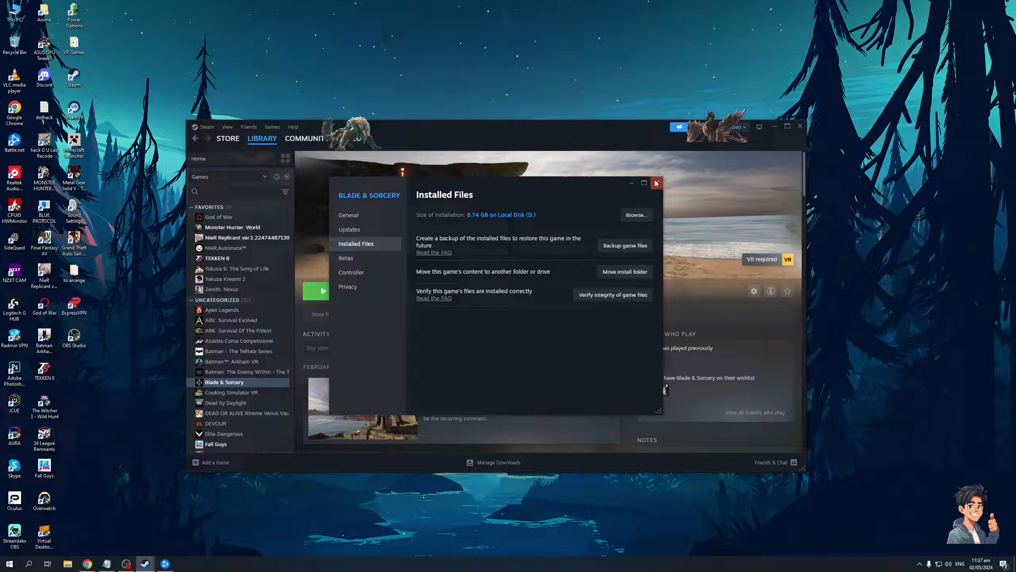
Close Blade & Sorcery's Properties and go from Battlefield 2042's forum results to its store page.
left_click(656, 182)
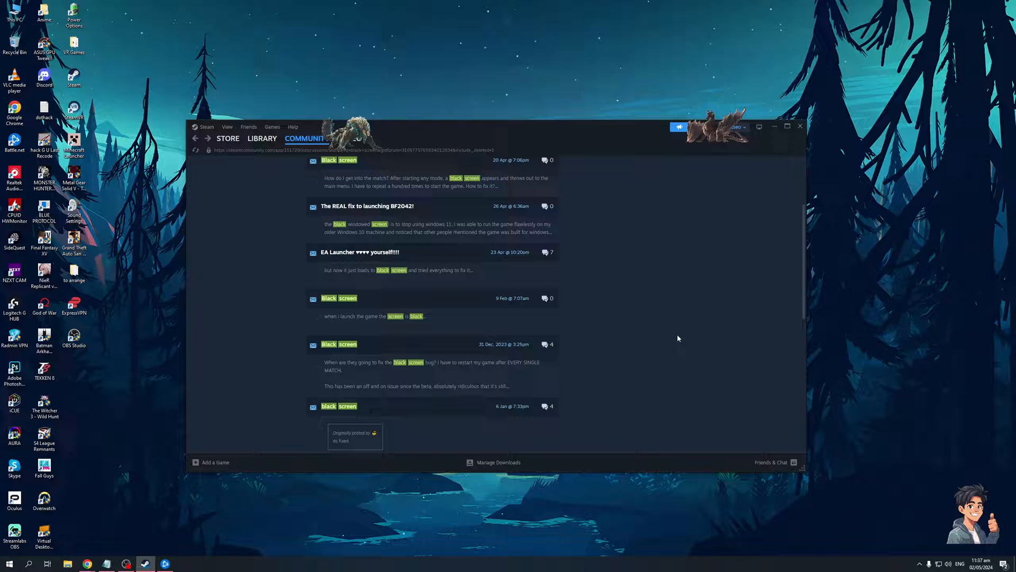
left_click(262, 138)
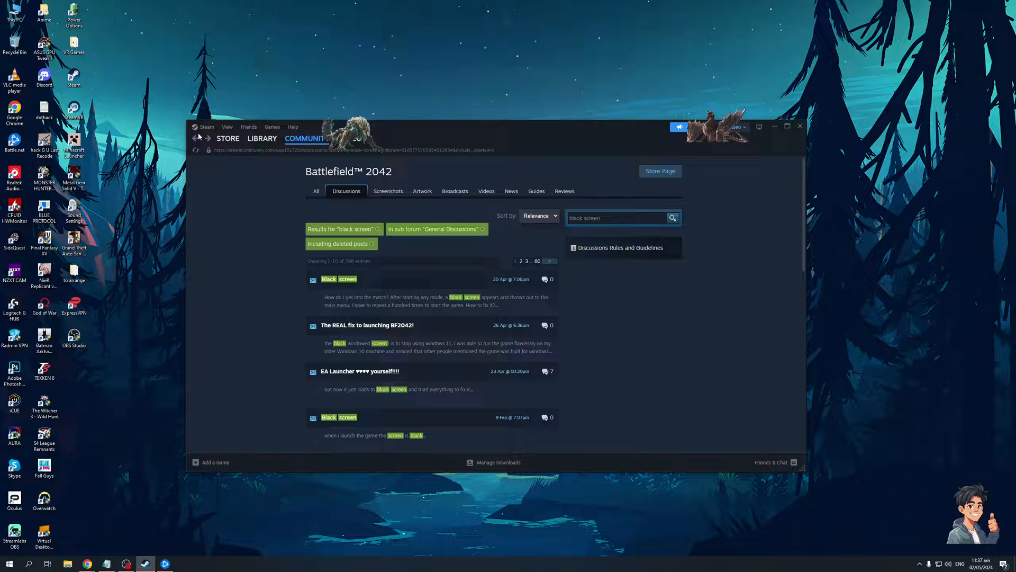
mouse_move(198, 138)
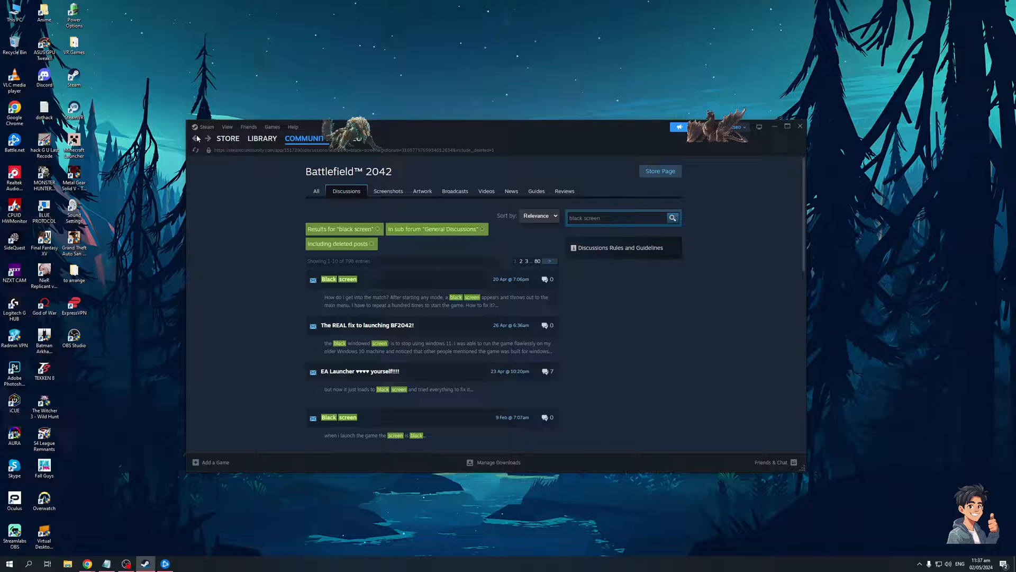
left_click(319, 190)
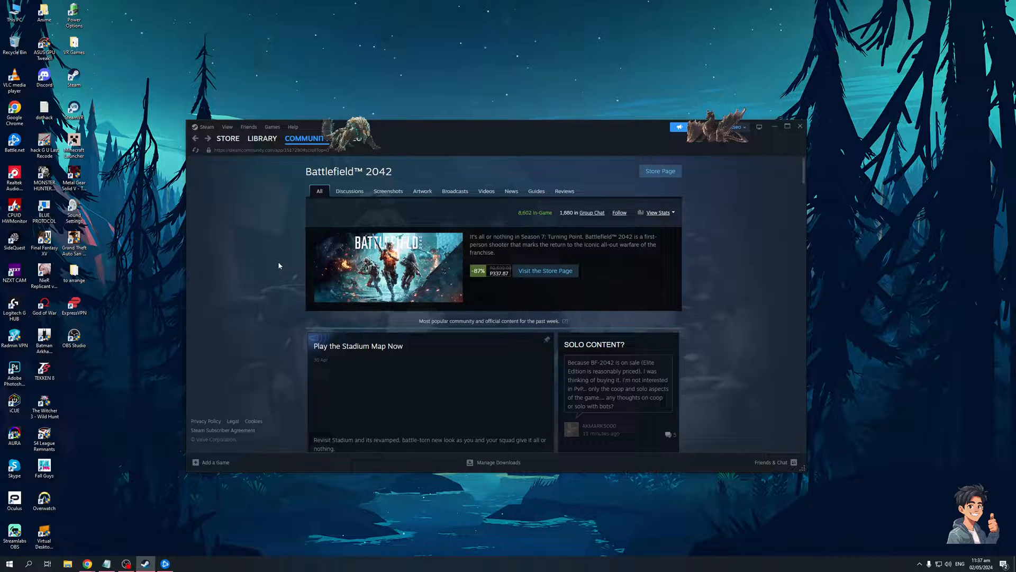
left_click(228, 139)
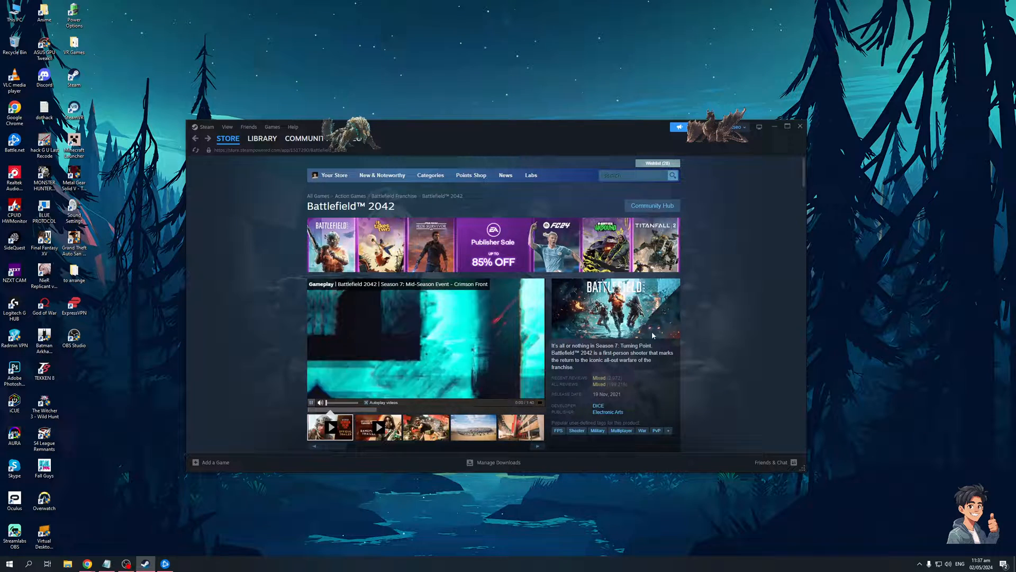